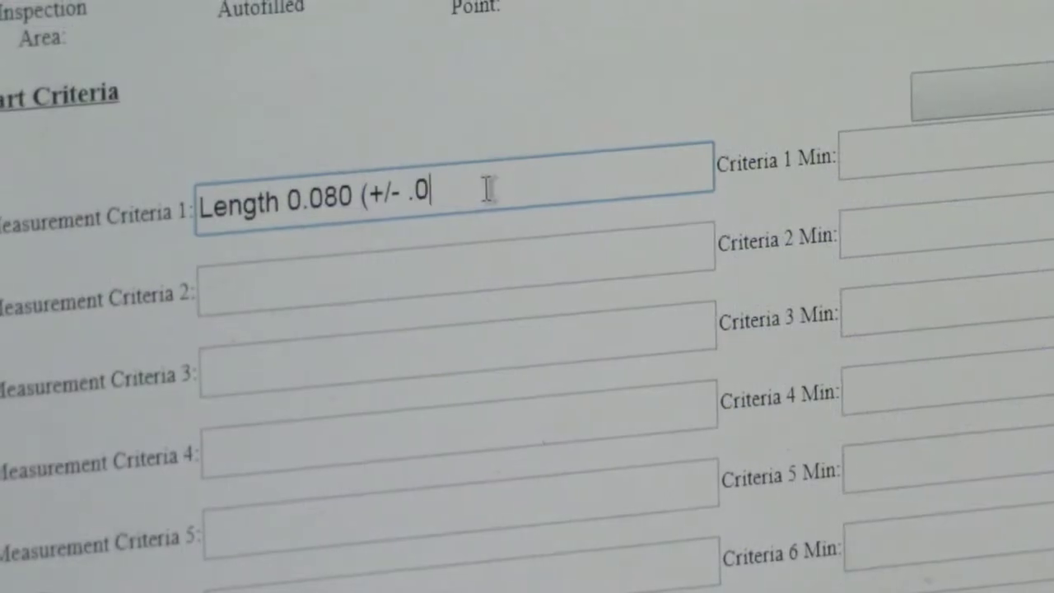
text(50)
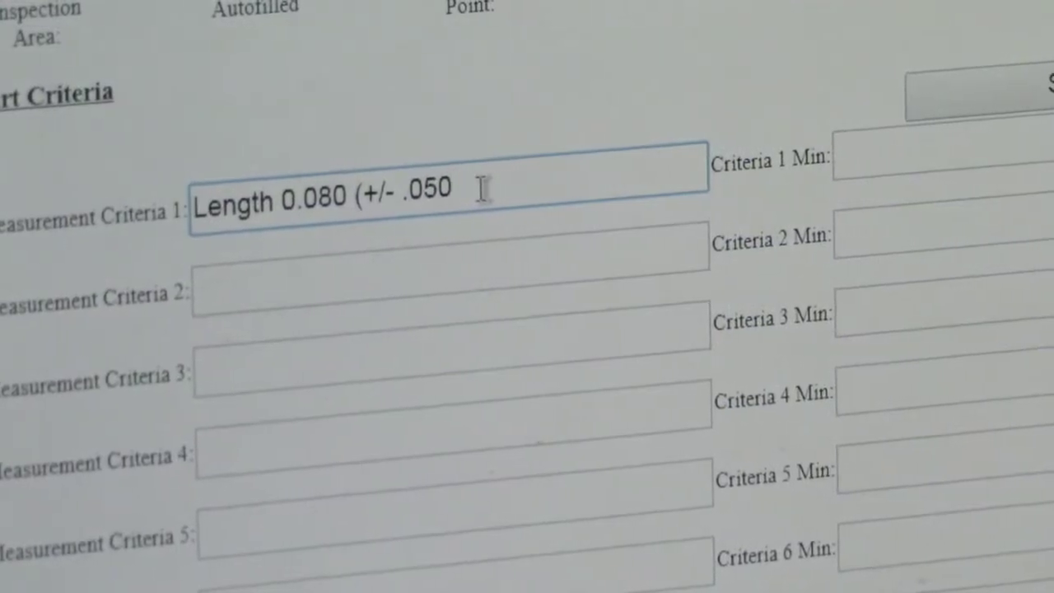